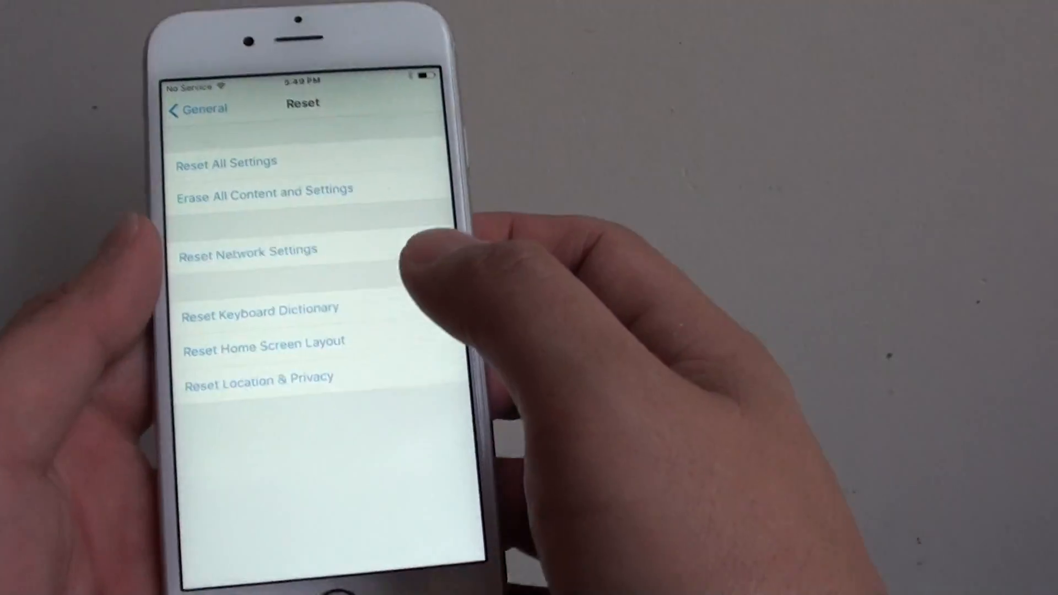
# - Navigate from main Settings to General > Reset and confirm Reset Network Settings, restarting the iPhone
pyautogui.click(196, 110)
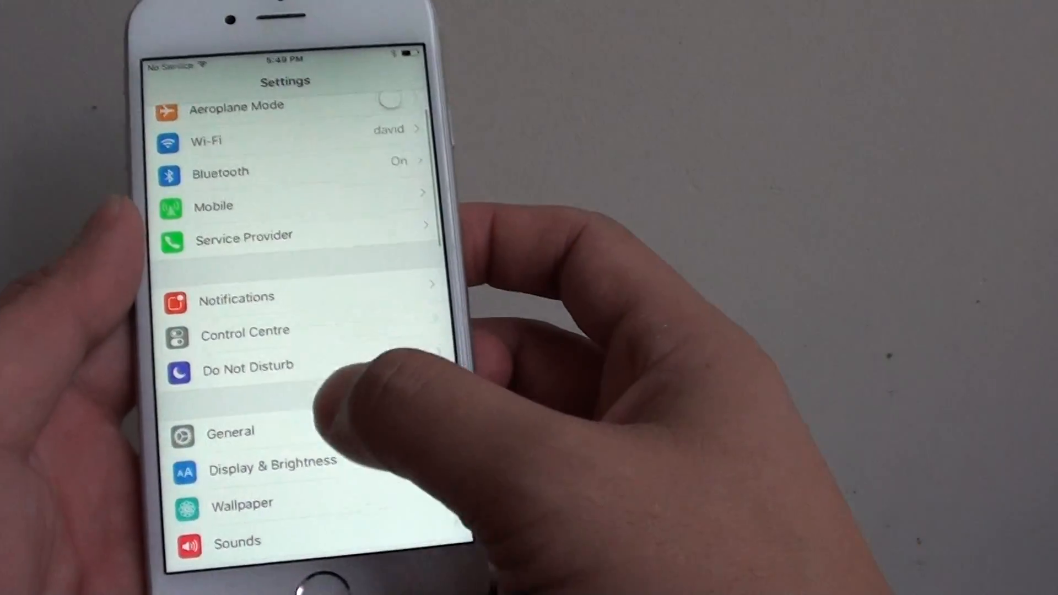
pyautogui.click(231, 432)
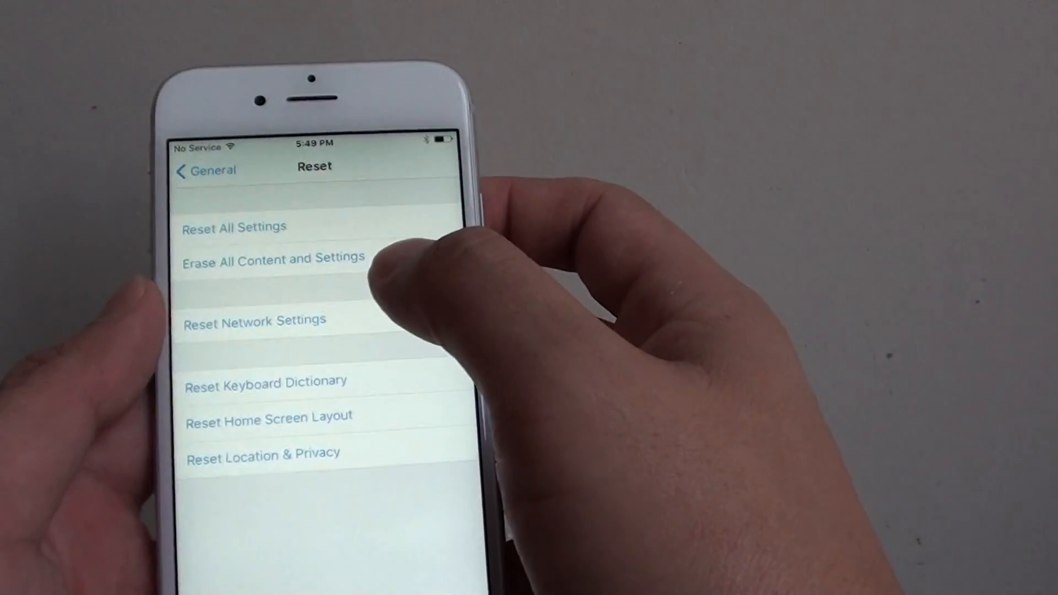
pyautogui.click(255, 320)
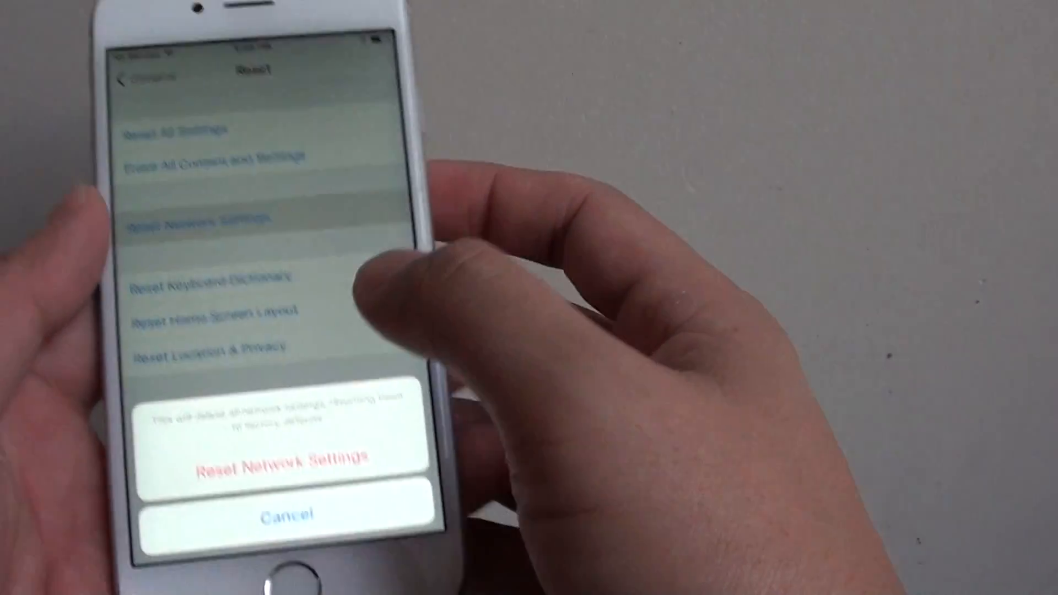
pyautogui.click(288, 510)
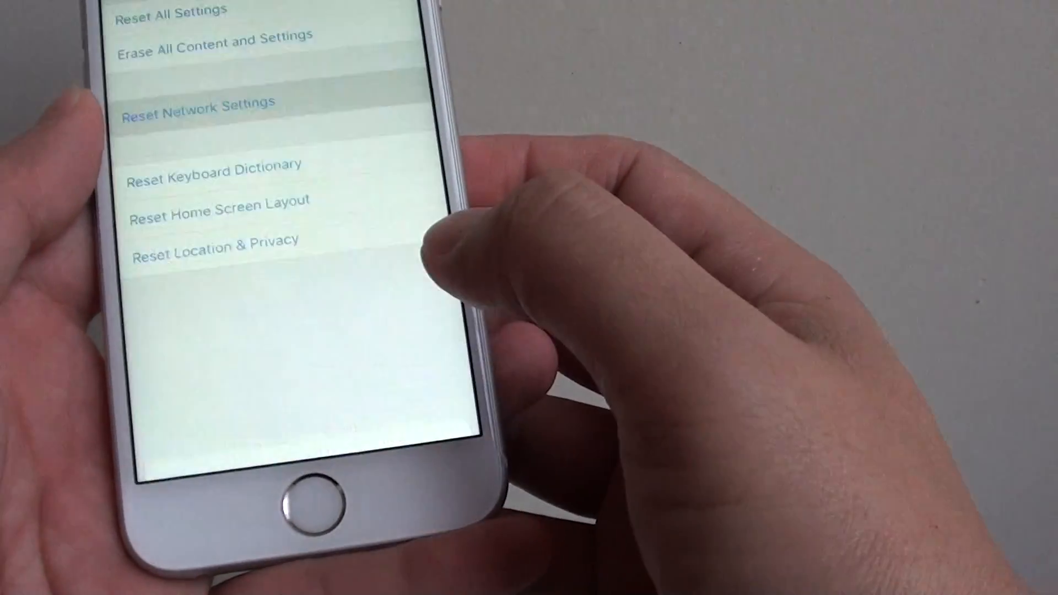
pyautogui.click(197, 102)
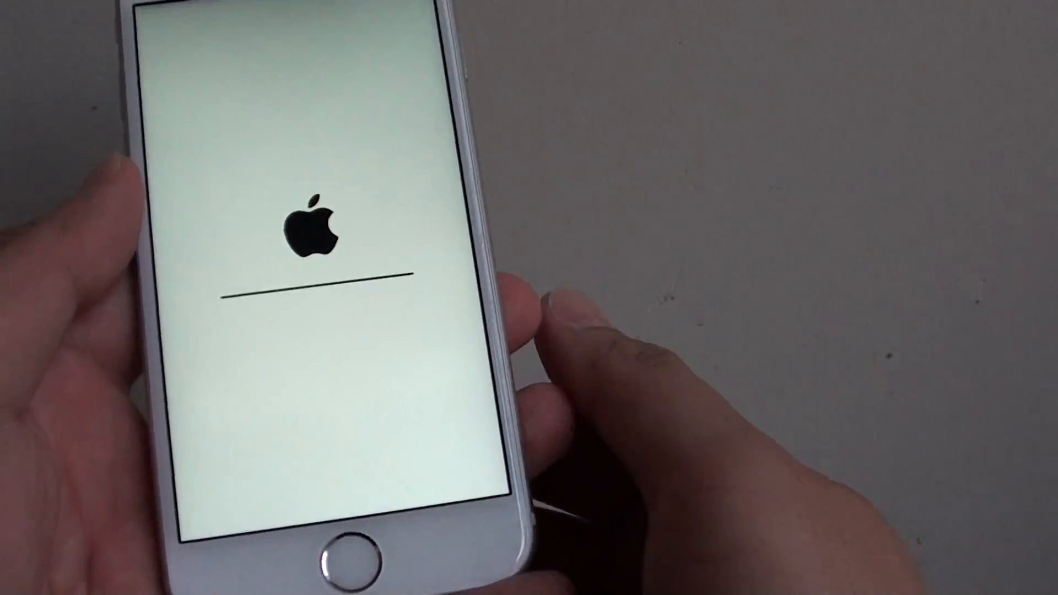